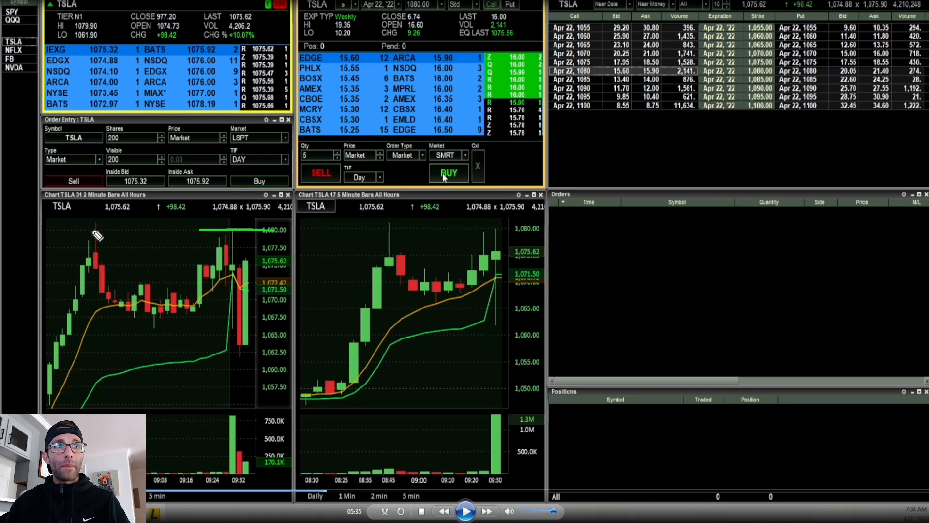
{"action": "mouse_move", "coordinate": [246, 350]}
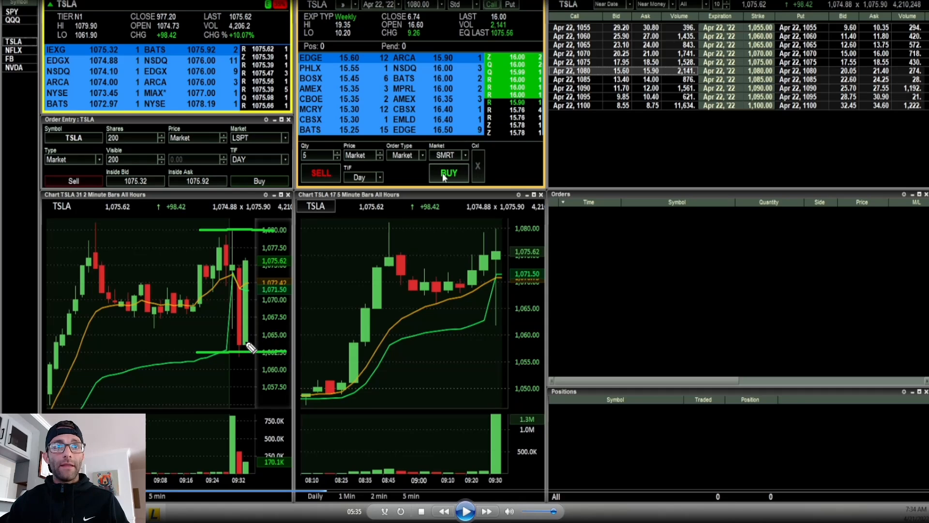
{"action": "mouse_move", "coordinate": [249, 295]}
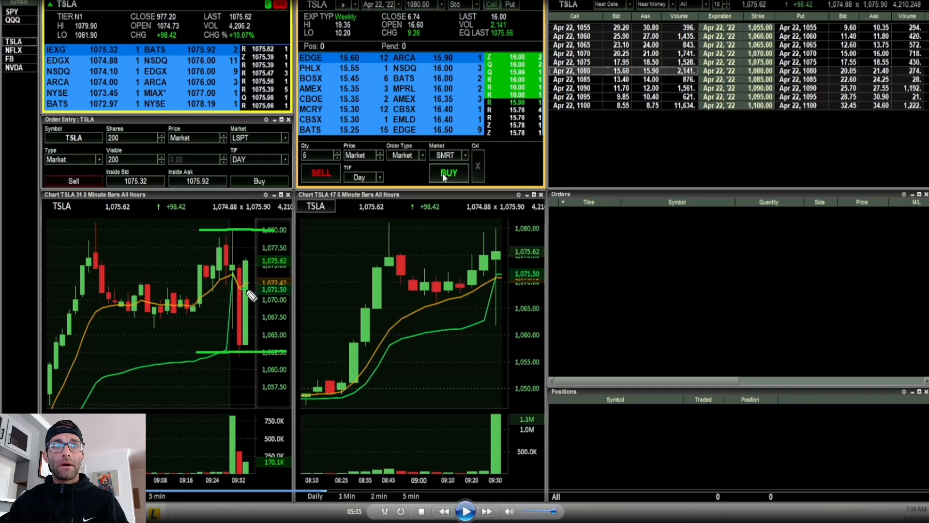
{"action": "mouse_move", "coordinate": [258, 255]}
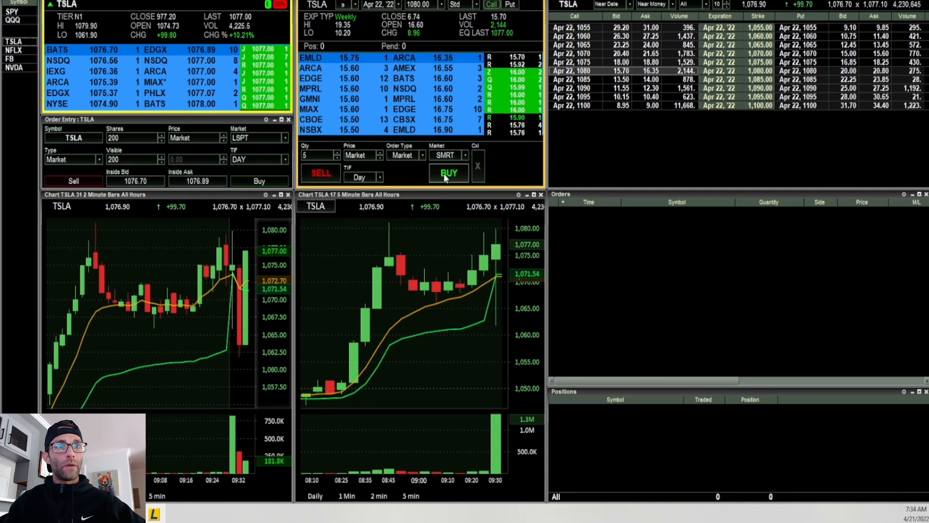
Buy 5 TSLA Apr 22 1080 calls at 16.40 and sell all five at 19.45.
{"action": "left_click", "coordinate": [448, 172]}
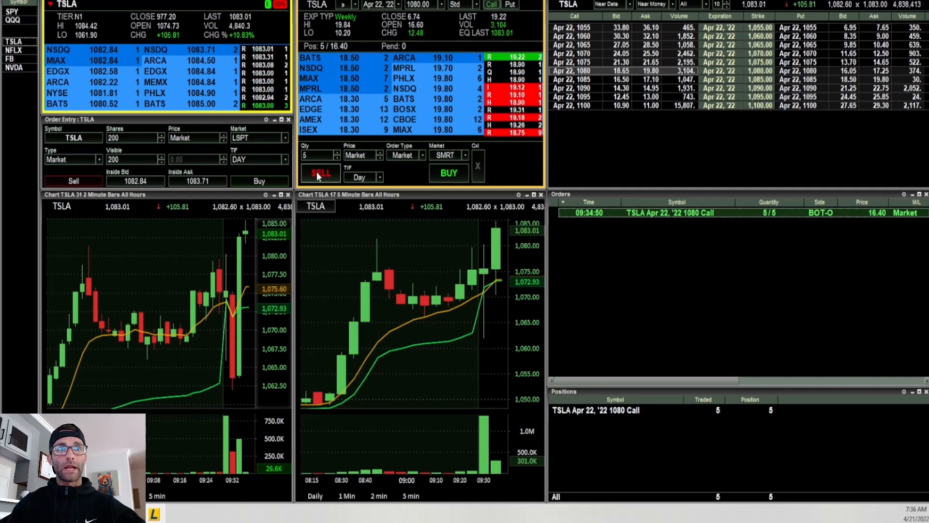
{"action": "left_click", "coordinate": [318, 172]}
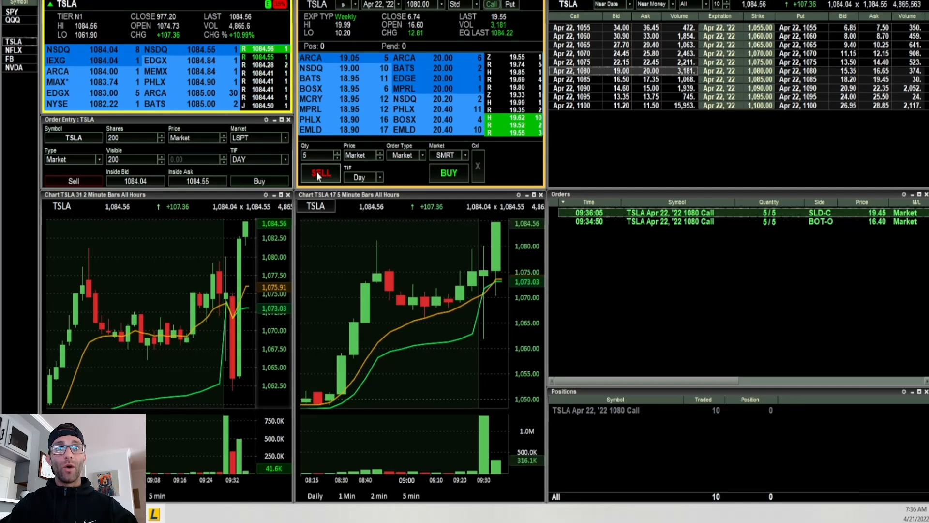